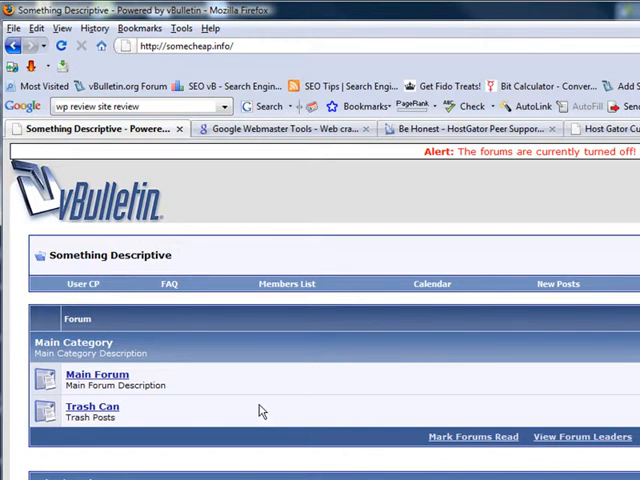
{"action": "mouse_move", "coordinate": [256, 238]}
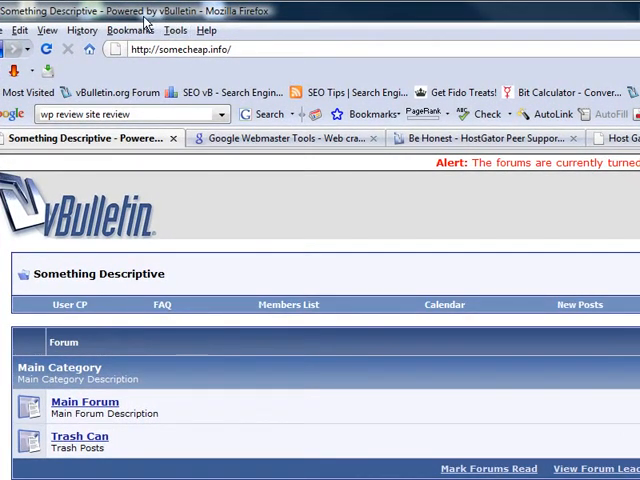
{"action": "mouse_move", "coordinate": [490, 396]}
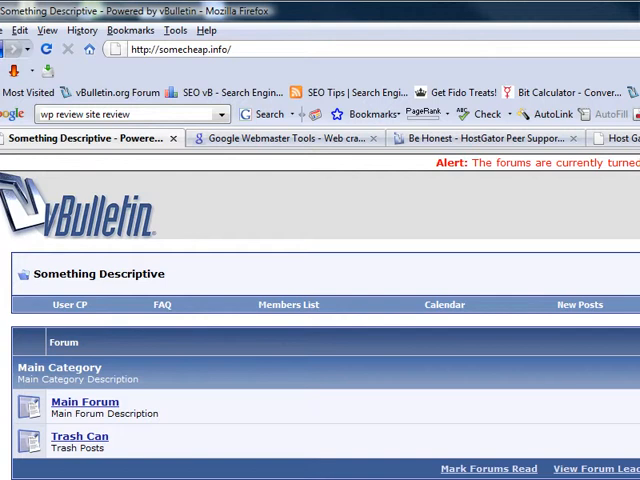
Step: Scroll down the Admin Control Panel welcome page past the forum statistics
{"action": "scroll", "scroll_direction": "down", "scroll_amount": 3}
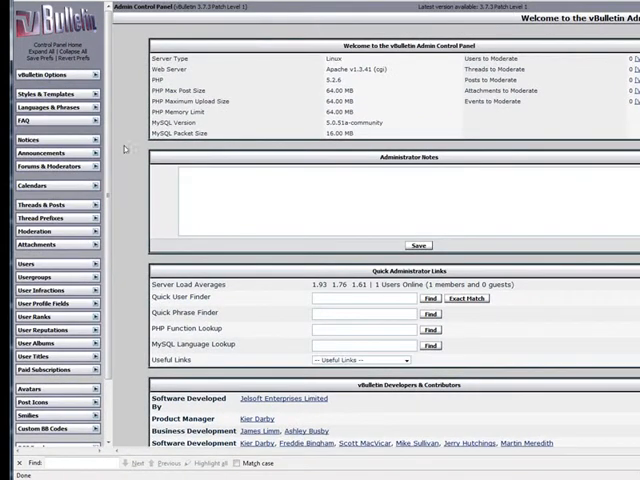
Step: Enter 'powered by vbulletin' in Search in Phrases, matching phrase text and variable names
{"action": "left_click", "coordinate": [48, 108]}
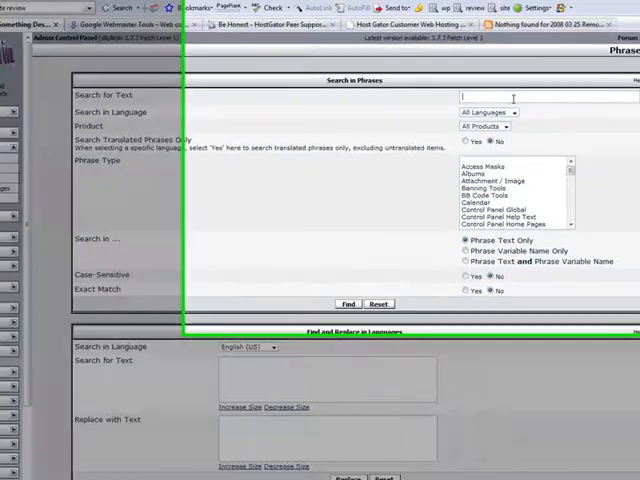
{"action": "type", "text": "powered by vbulletin"}
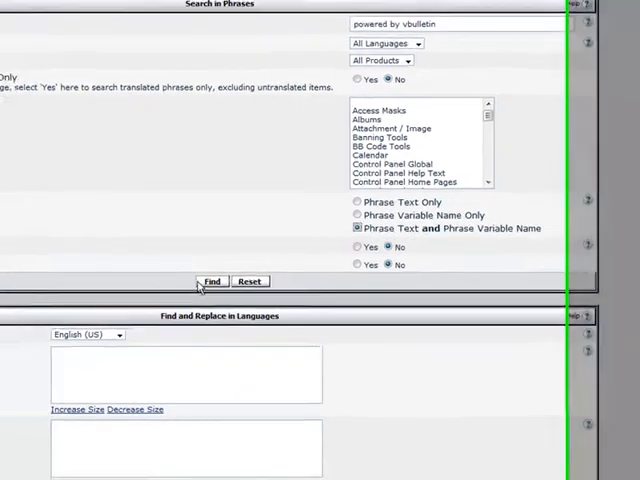
Step: Run the search to list global and help-text phrases containing 'powered by vbulletin'
{"action": "left_click", "coordinate": [212, 280]}
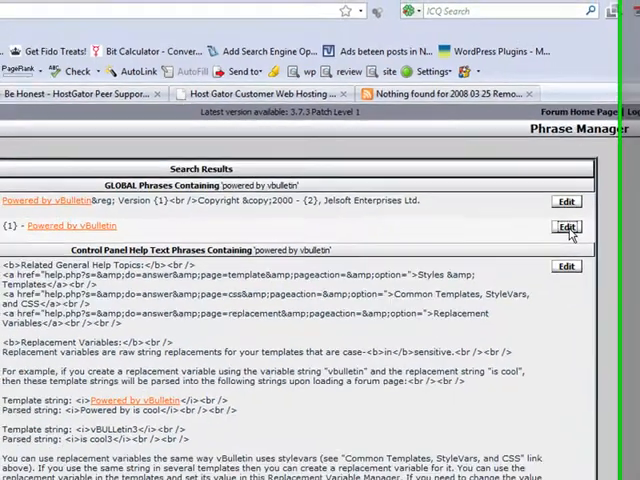
Step: Give x_powered_by_vbulletin the English (US) translation '{1}' and save it
{"action": "left_click", "coordinate": [564, 228]}
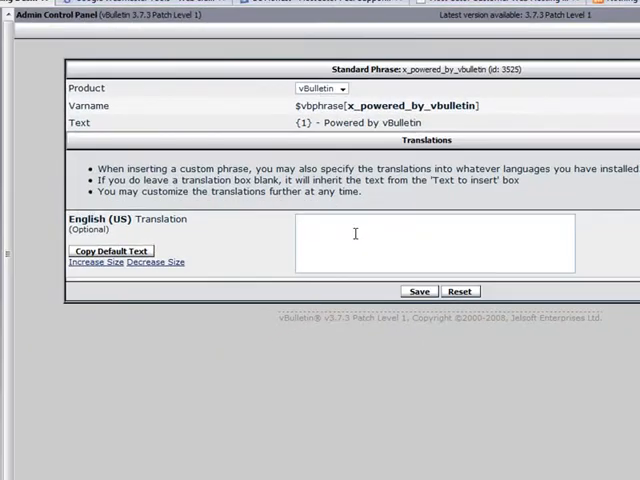
{"action": "type", "text": "{1}"}
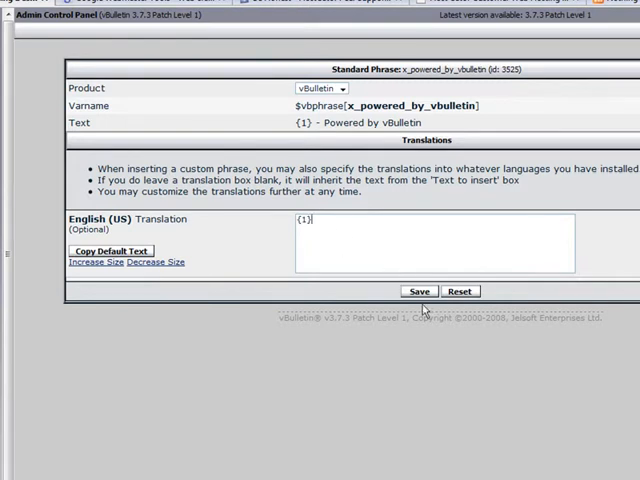
{"action": "left_click", "coordinate": [418, 292]}
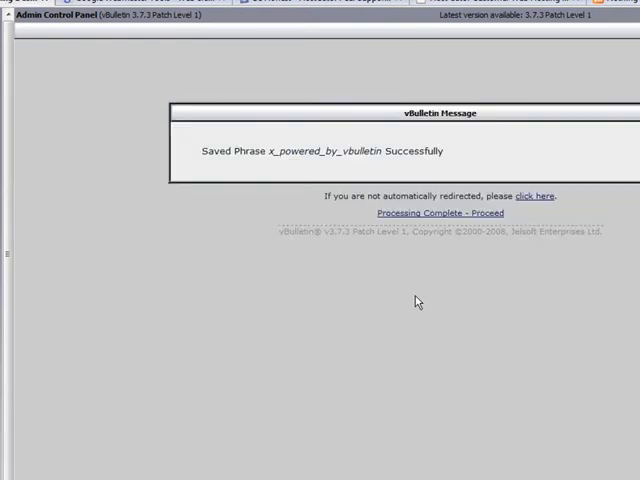